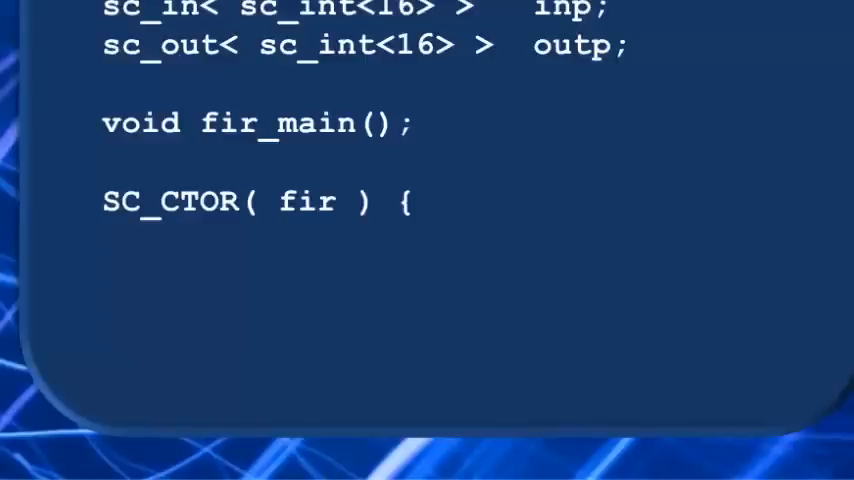
{"action": "type", "text": "SC_CTHREAD("}
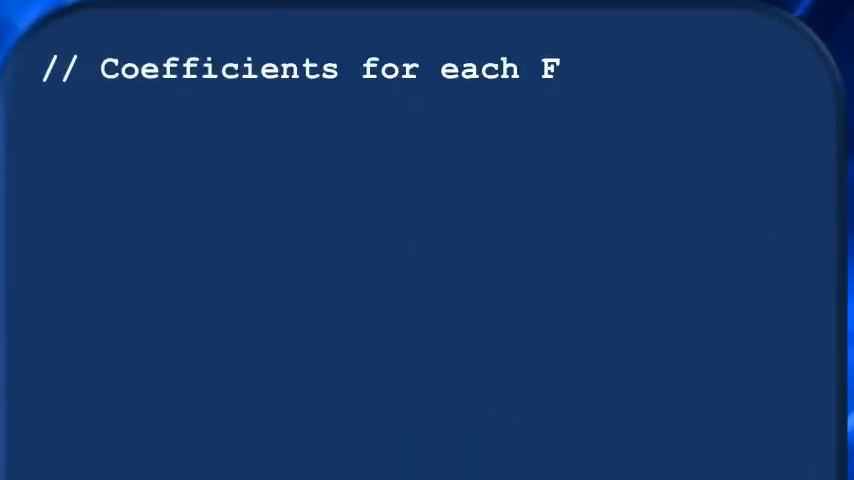
{"action": "type", "text": "IR"}
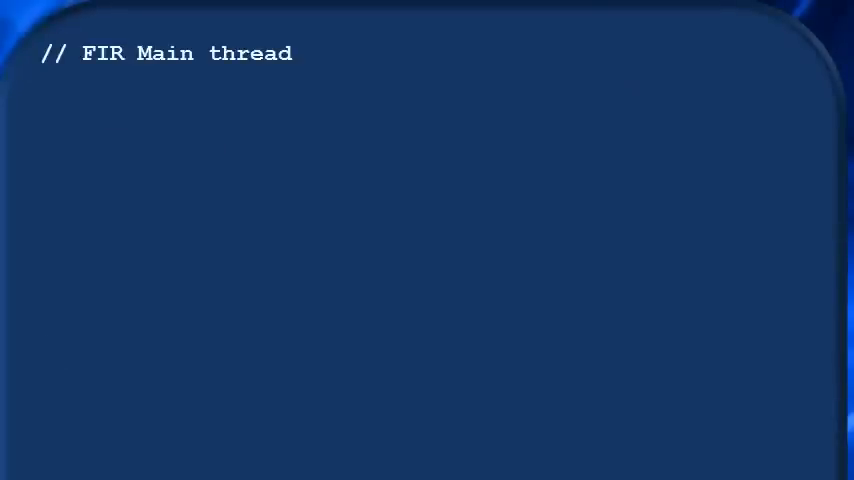
{"action": "type", "text": "void fir::fir_main(void)"}
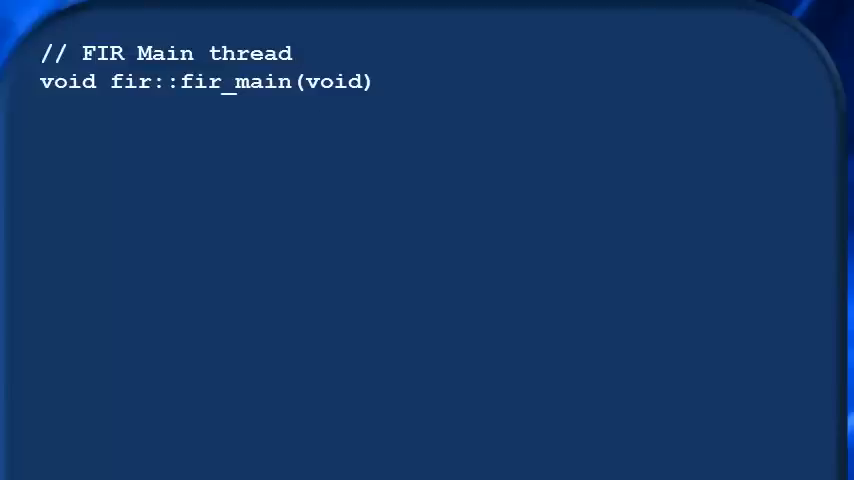
{"action": "type", "text": "{"}
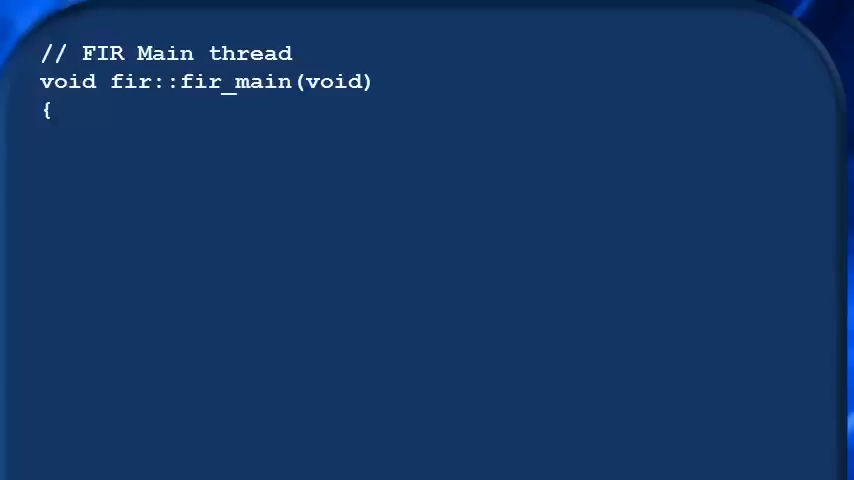
{"action": "type", "text": "// Reset"}
{"action": "type", "text": "outp"}
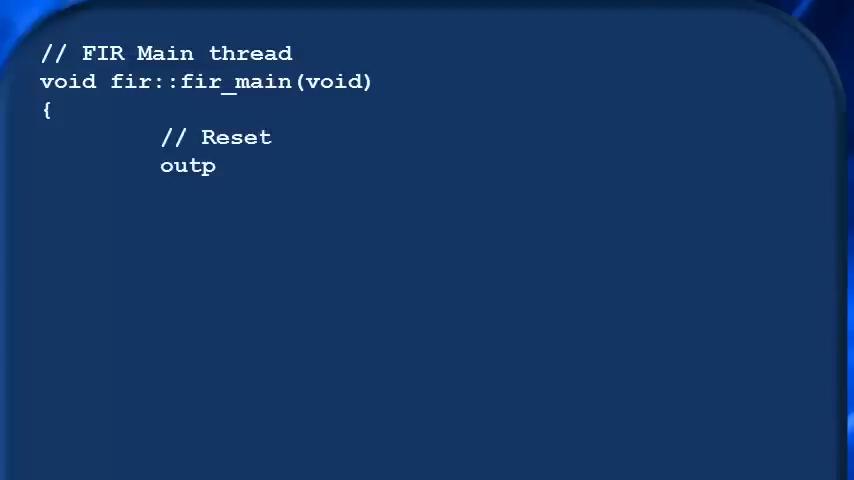
{"action": "type", "text": ".write( 0 );"}
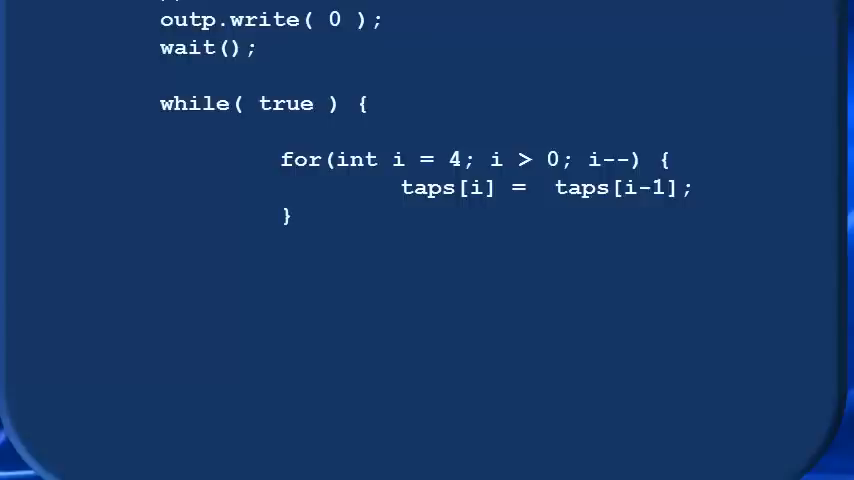
{"action": "type", "text": "taps[0] = inp.read();"}
{"action": "type", "text": "5-1"}
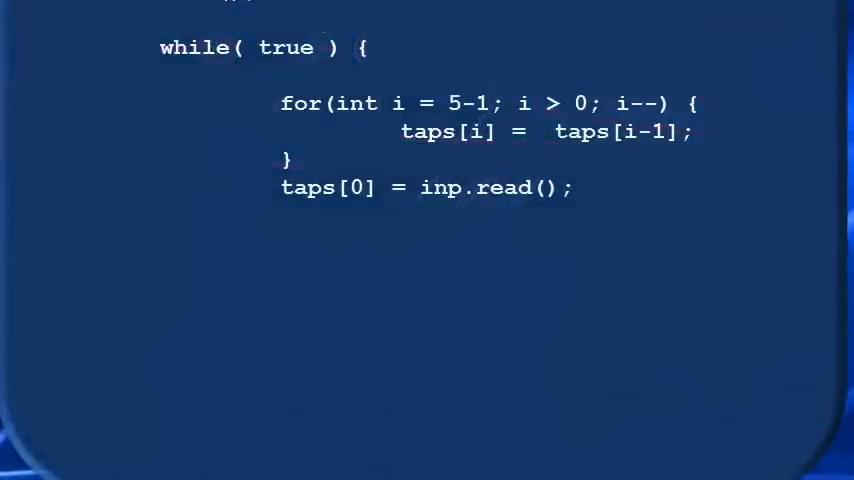
{"action": "type", "text": "sc_int<"}
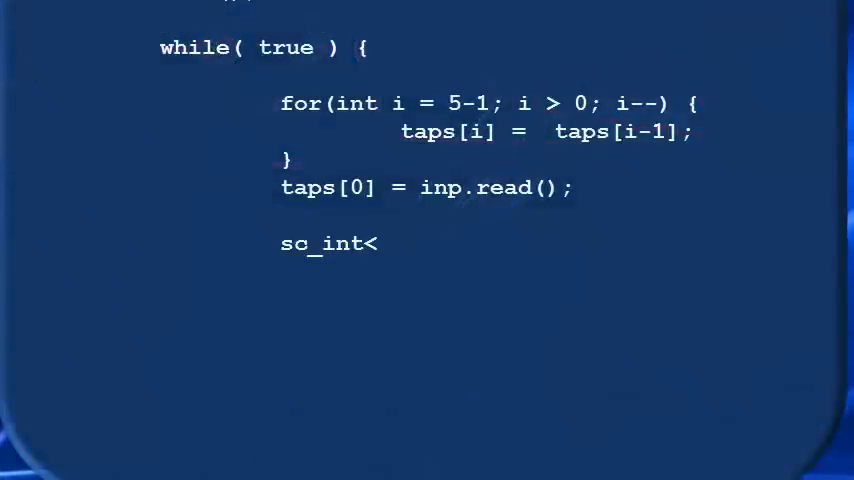